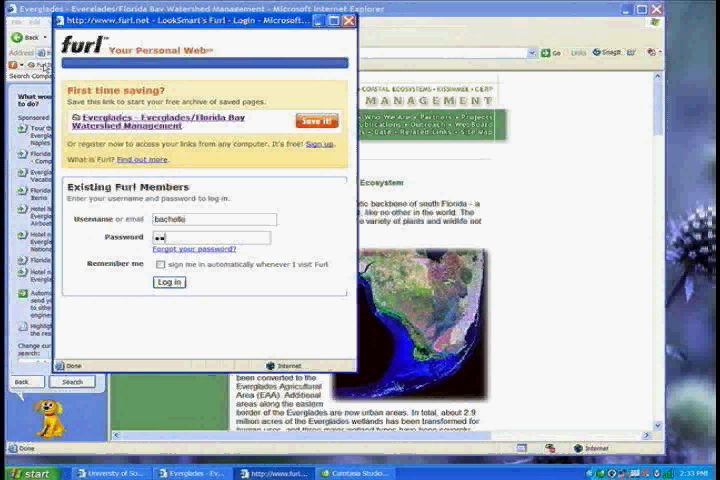
Enter the member password and log in, bringing up the Furl It save form for the Everglades page.
{"action": "type", "text": "•••"}
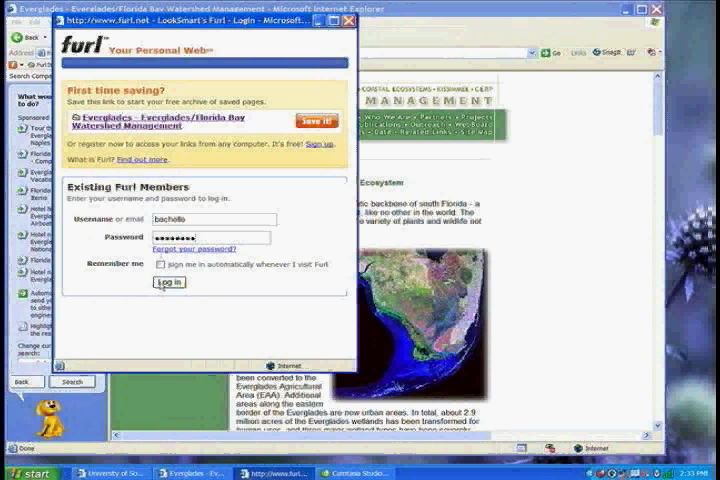
{"action": "left_click", "coordinate": [168, 282]}
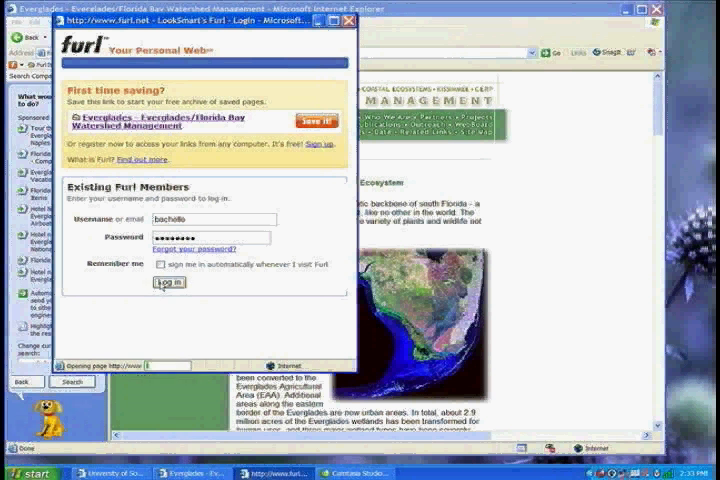
{"action": "left_click", "coordinate": [168, 282]}
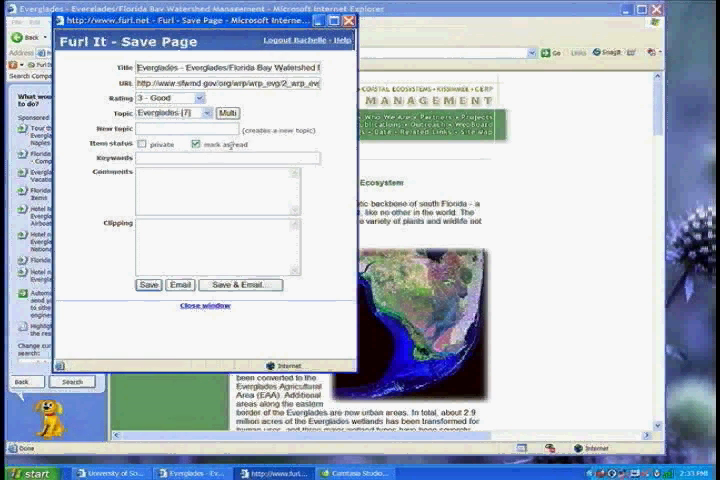
{"action": "left_click", "coordinate": [198, 146]}
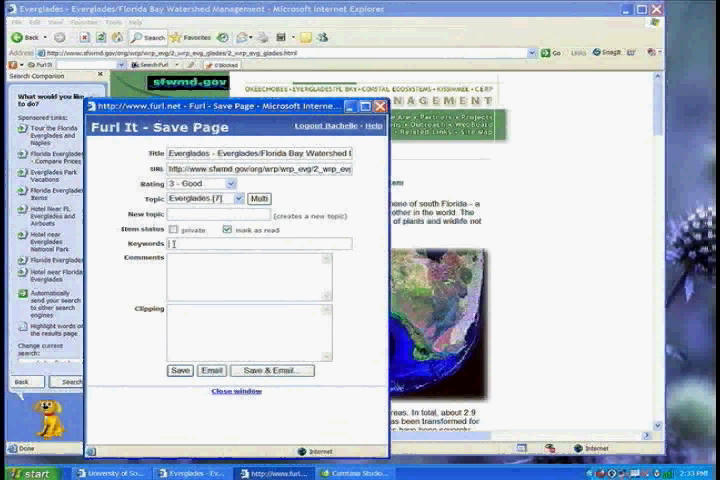
Enter keywords 'watershed management, maps, visu…' for the Everglades page.
{"action": "type", "text": "watershed"}
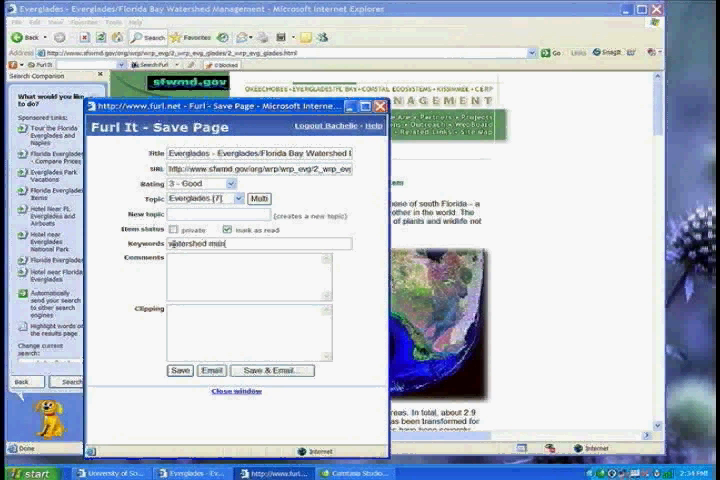
{"action": "type", "text": "management, maps,"}
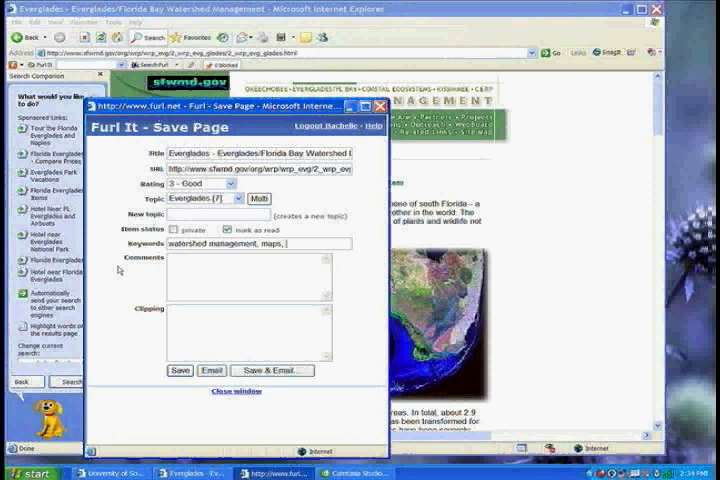
{"action": "type", "text": "visua"}
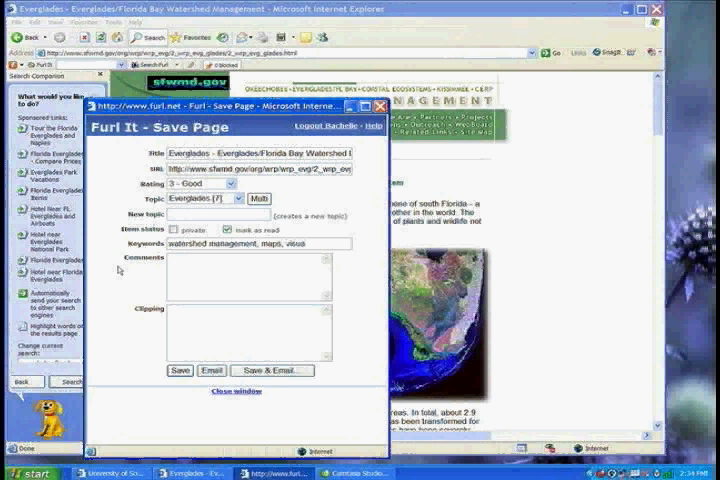